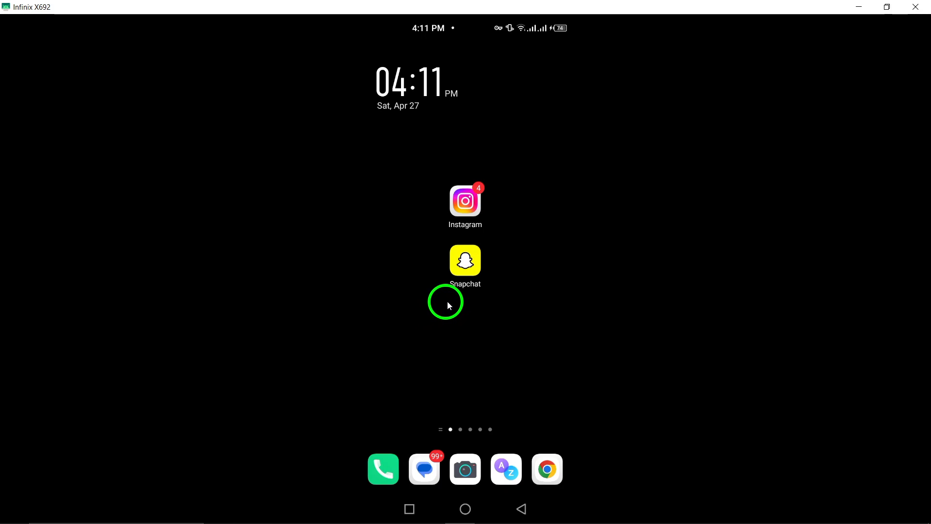
Long-press the Snapchat home-screen icon and choose App info.
{"action": "left_click", "coordinate": [465, 262]}
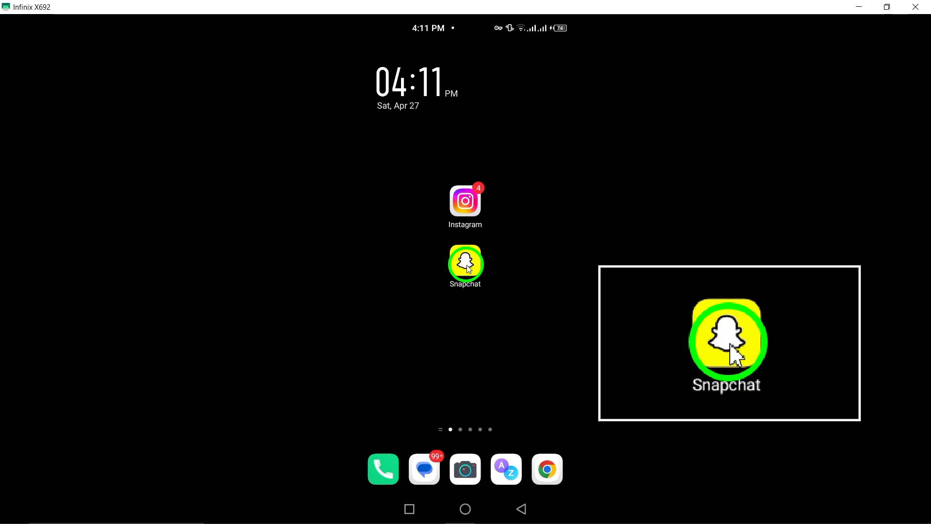
{"action": "left_click", "coordinate": [465, 265]}
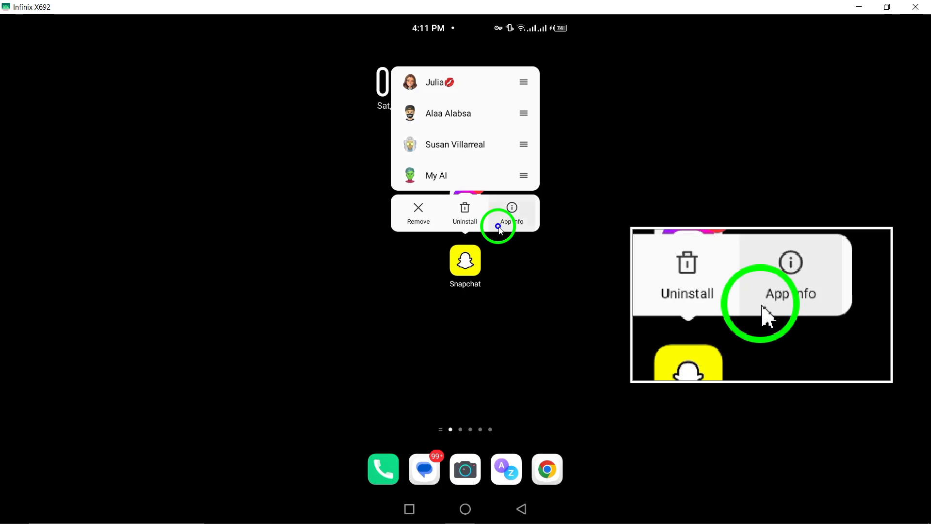
{"action": "left_click", "coordinate": [511, 213]}
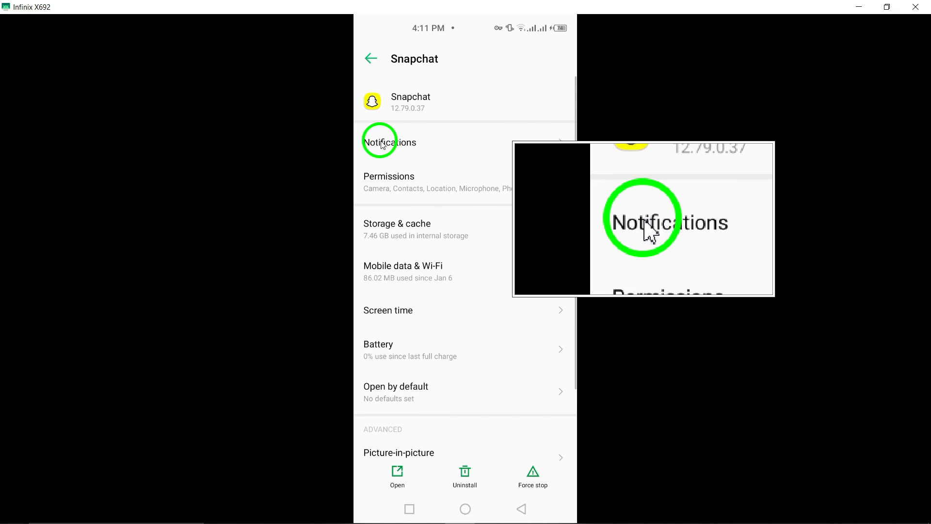
Check that Snapchat's Show notifications and every notification category toggle are on.
{"action": "left_click", "coordinate": [389, 142]}
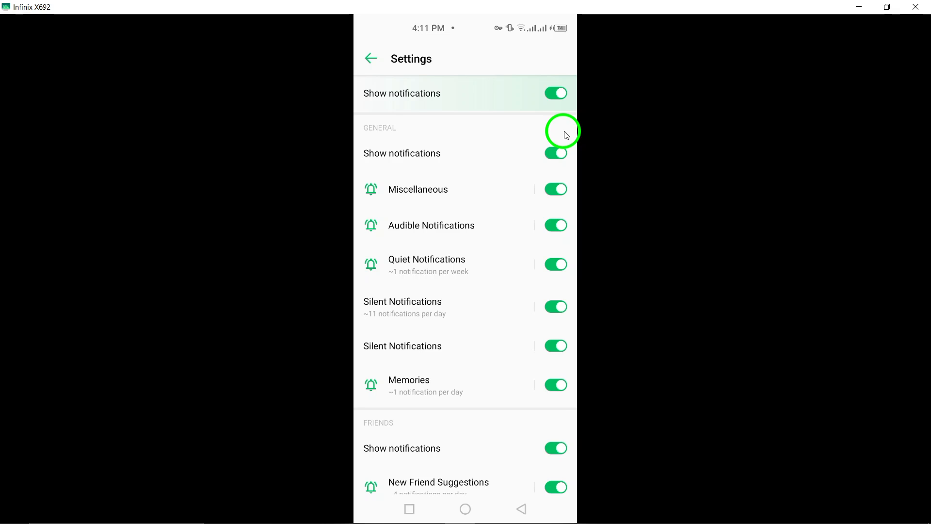
{"action": "mouse_move", "coordinate": [465, 54]}
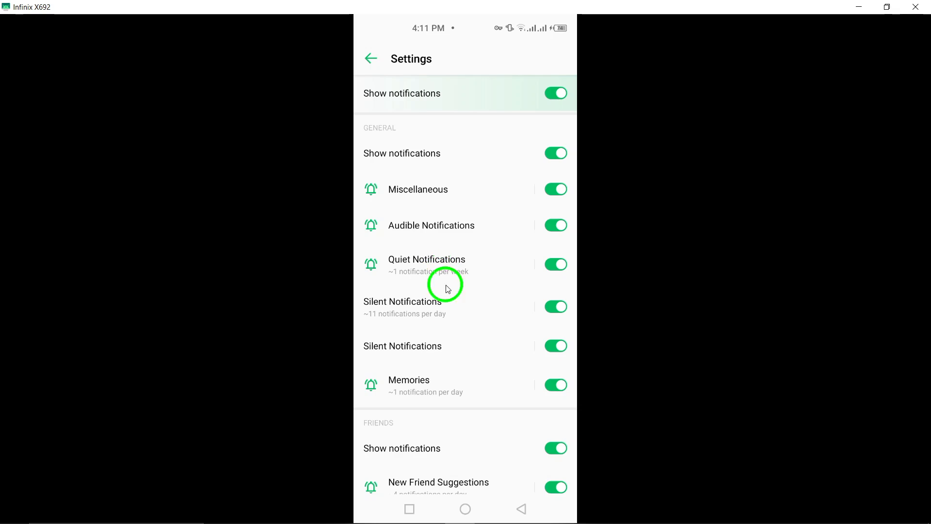
{"action": "scroll", "scroll_direction": "down", "scroll_amount": 3}
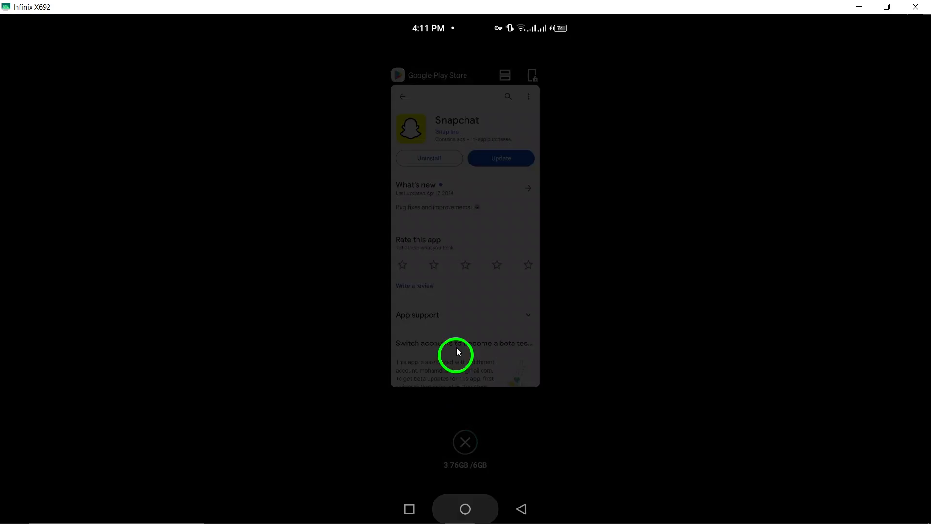
Show the Power off/Reboot menu, then cancel it without restarting.
{"action": "left_click", "coordinate": [465, 509]}
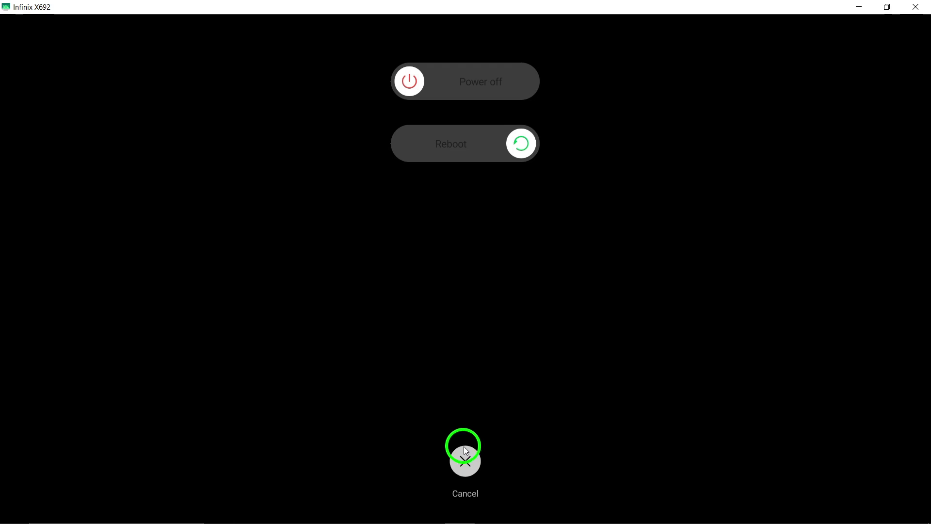
{"action": "left_click", "coordinate": [465, 461]}
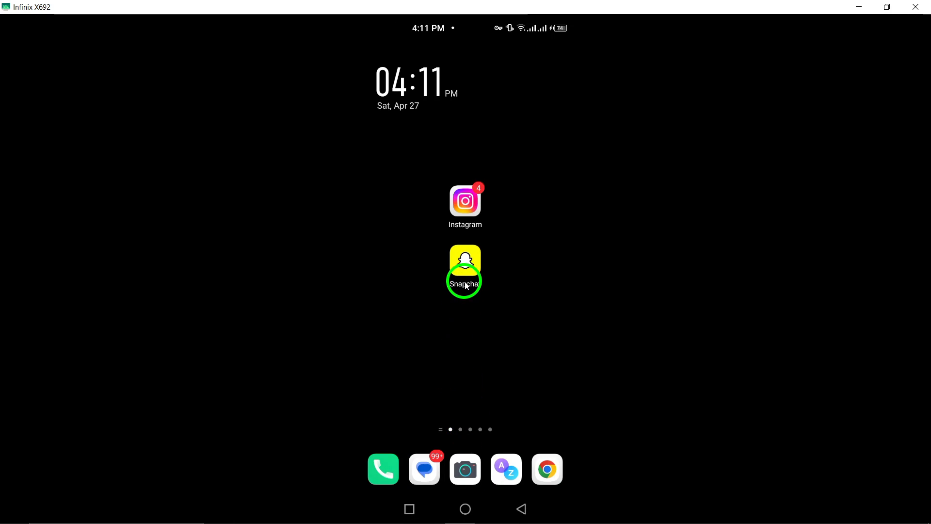
Clear Snapchat's cache in Storage & cache, then pull down quick settings to check Wi‑Fi.
{"action": "left_click", "coordinate": [465, 271]}
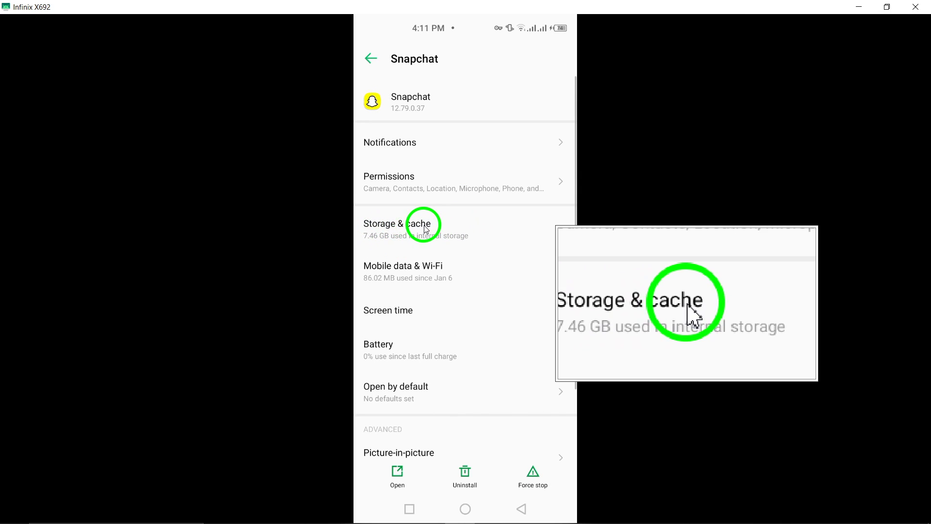
{"action": "left_click", "coordinate": [415, 226]}
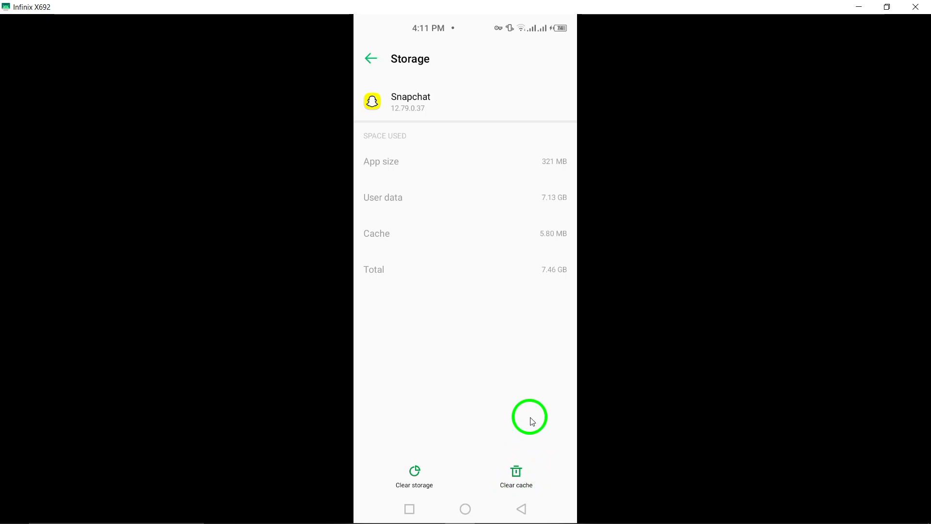
{"action": "mouse_move", "coordinate": [518, 446]}
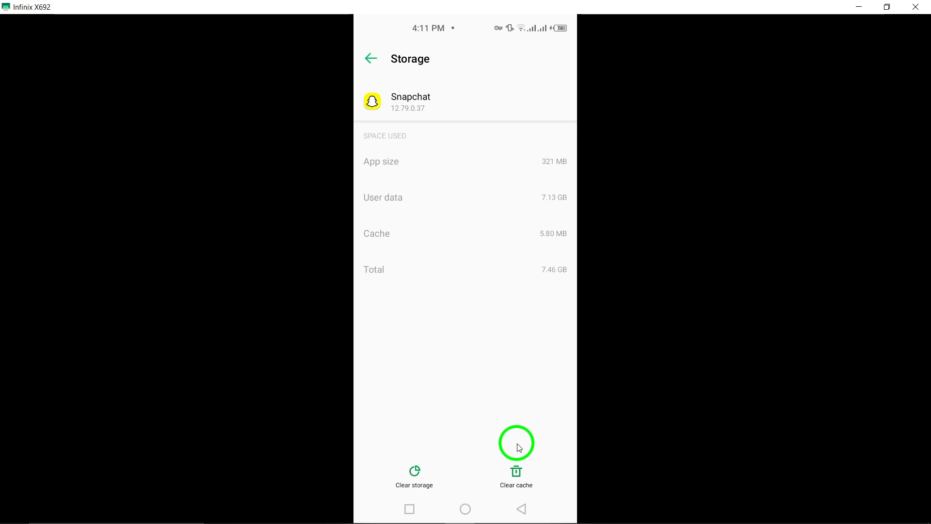
{"action": "left_click", "coordinate": [371, 58]}
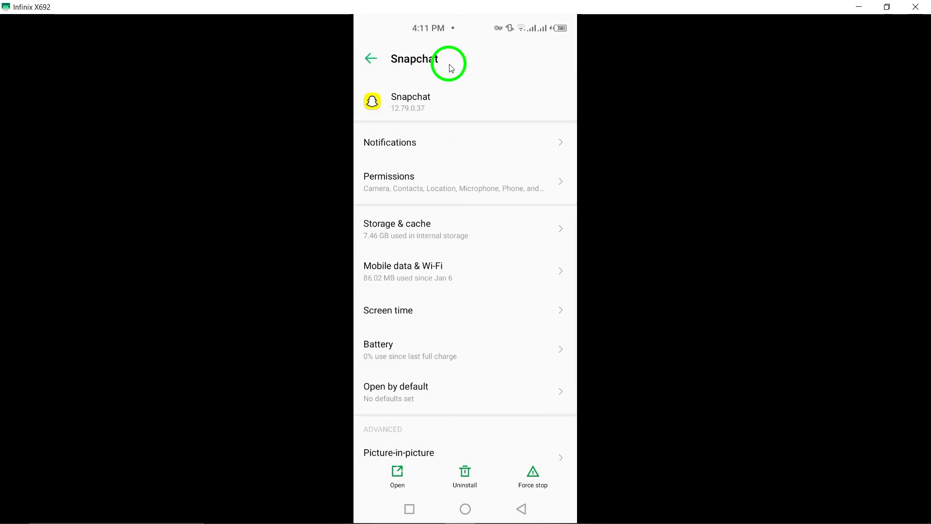
{"action": "scroll", "scroll_direction": "down", "scroll_amount": 3}
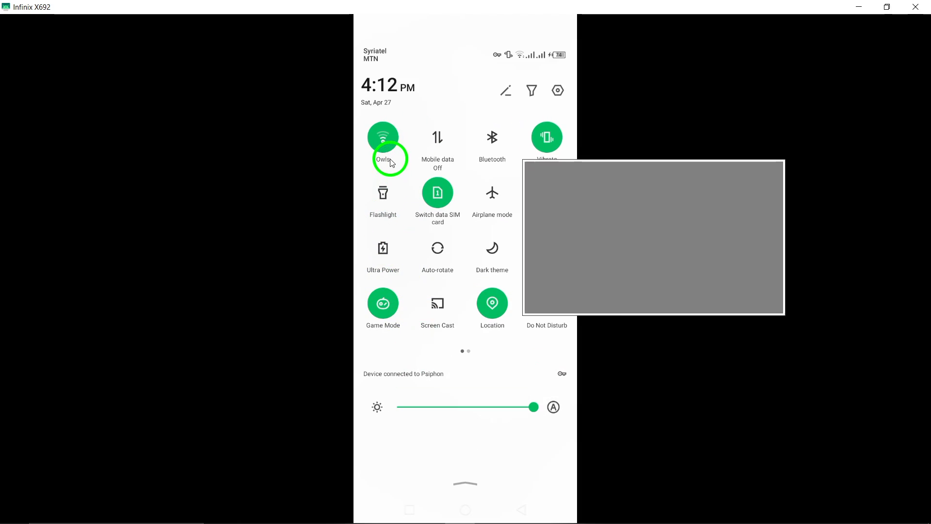